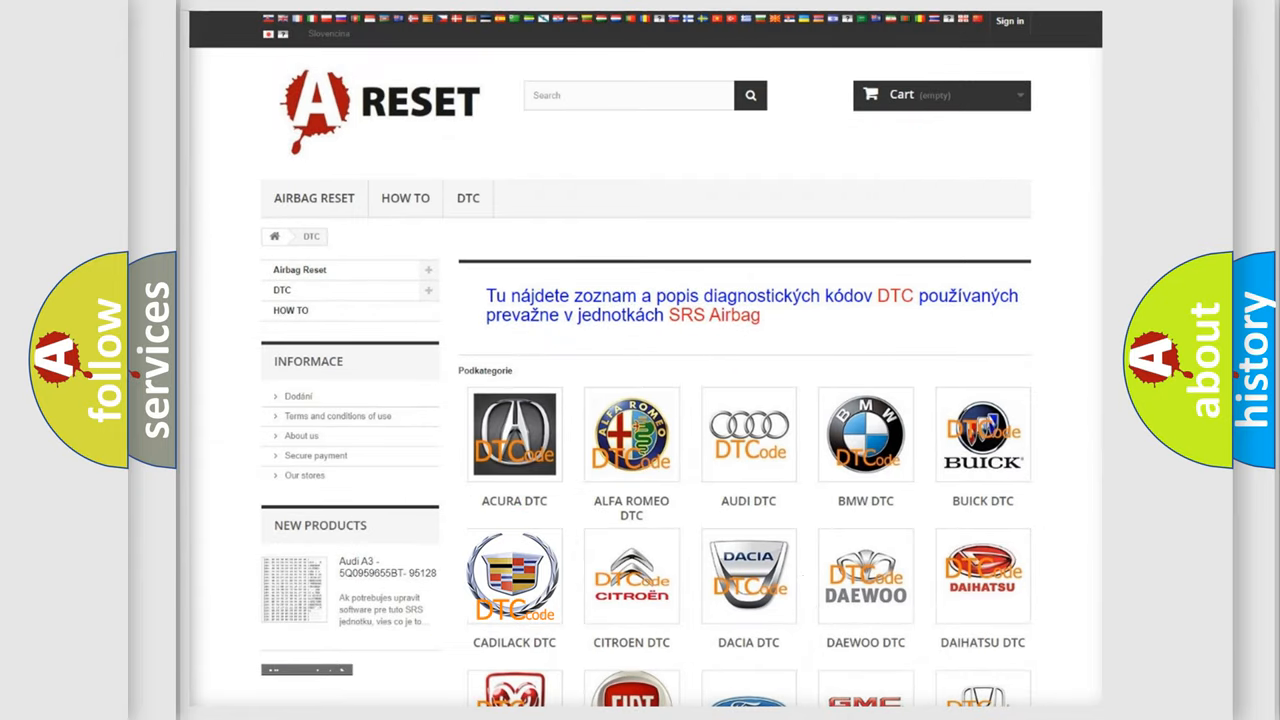
- Show the Cadillac DTC list of airbag codes from B0045 onward and scroll through it
{"action": "left_click", "coordinate": [514, 576]}
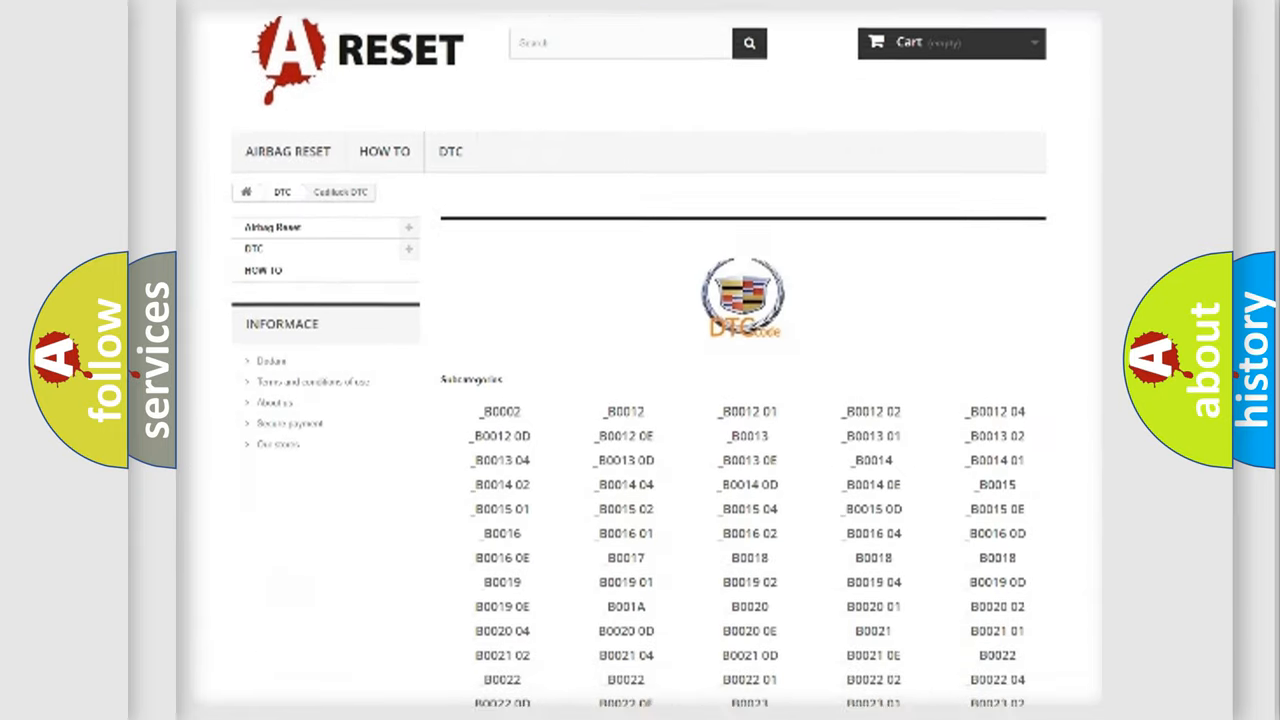
{"action": "scroll", "scroll_direction": "down", "scroll_amount": 3}
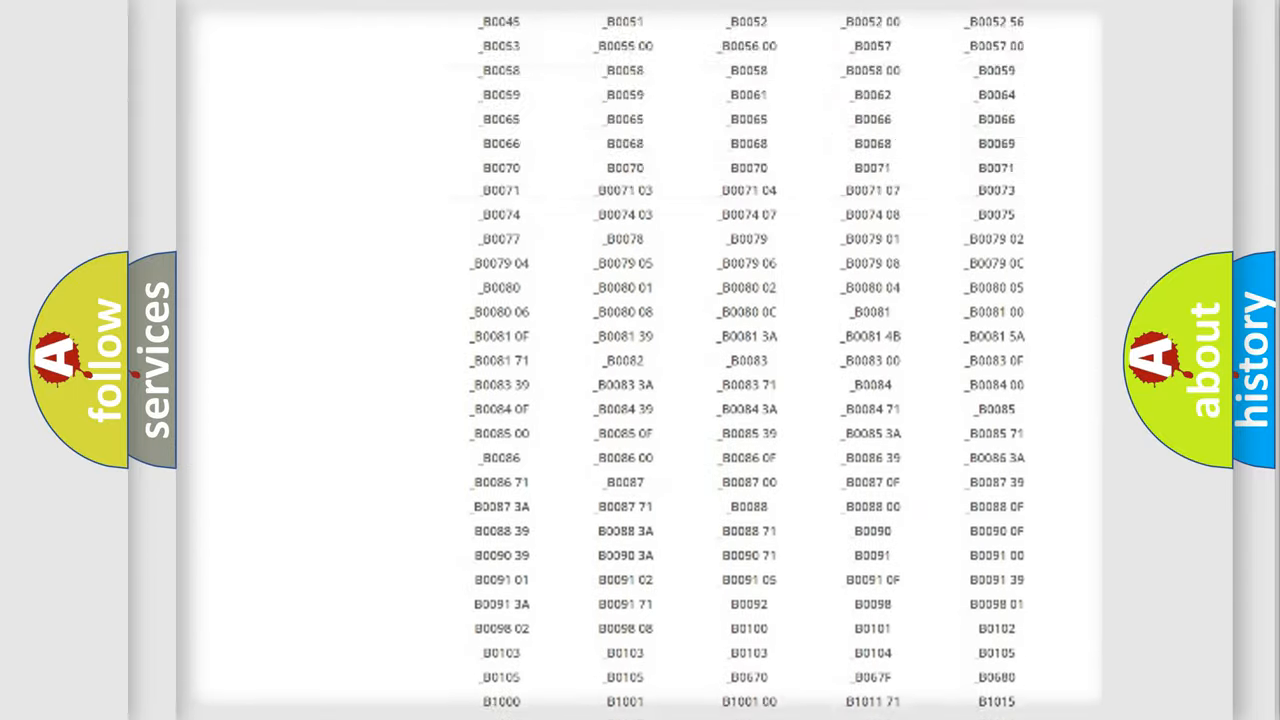